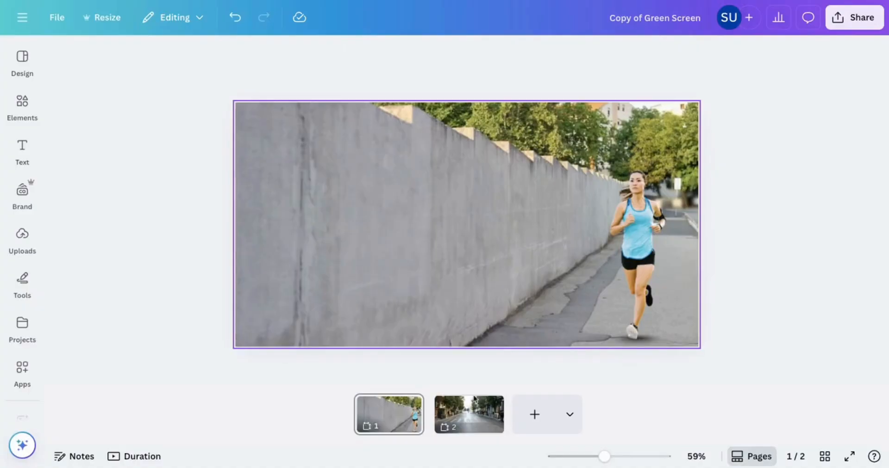
Add a third page and place a text box reading KEEP MOVING on it.
click(468, 413)
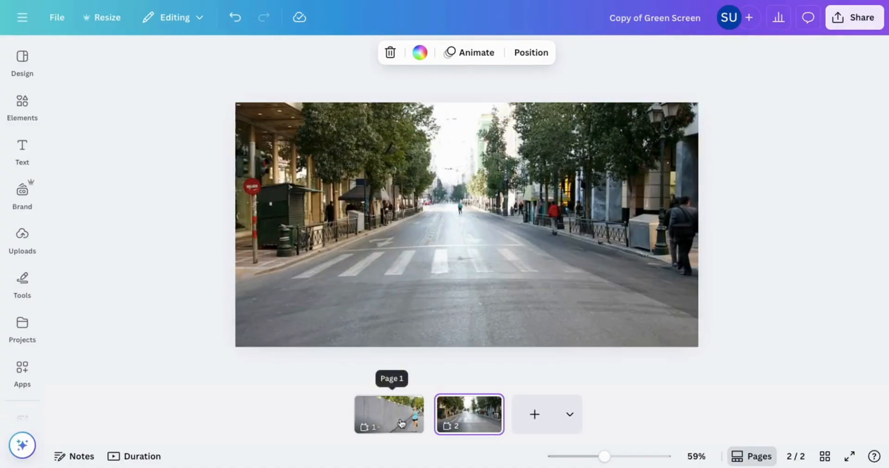
click(388, 414)
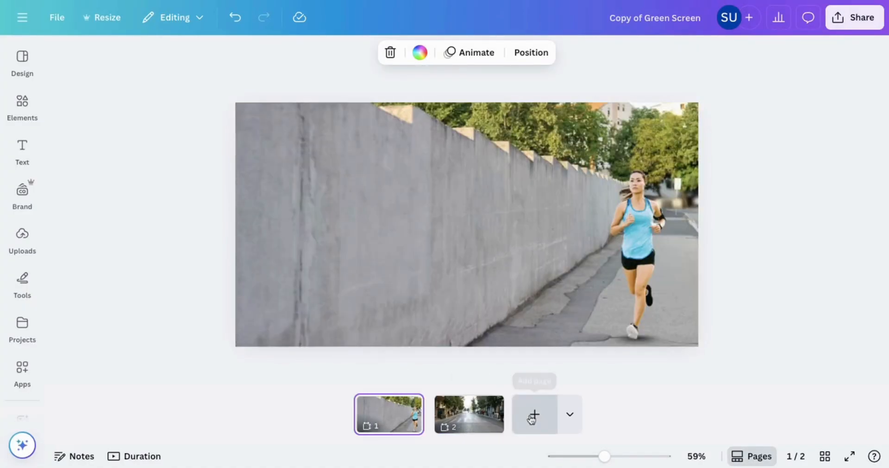
click(533, 415)
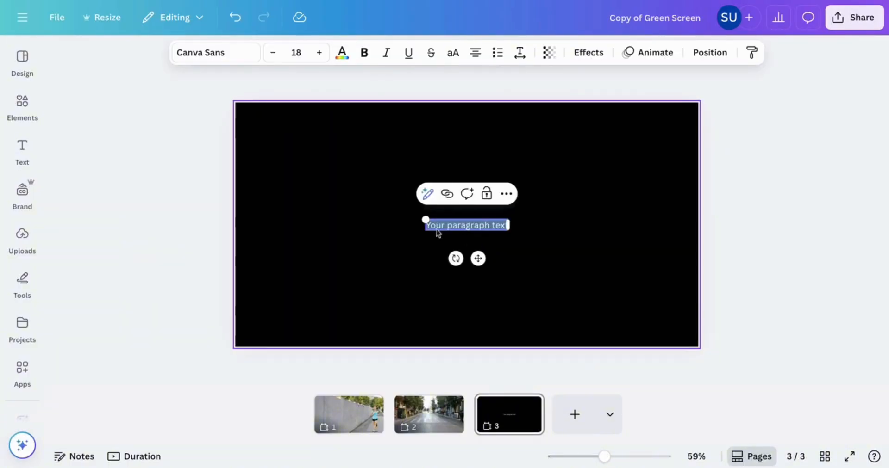
text(KEEP MOVING)
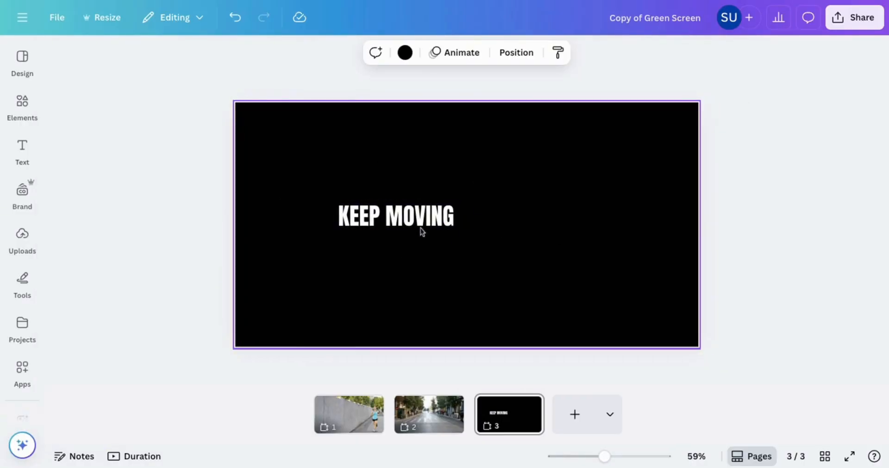
Tighten the letter spacing and enlarge KEEP MOVING to span the page width.
click(395, 215)
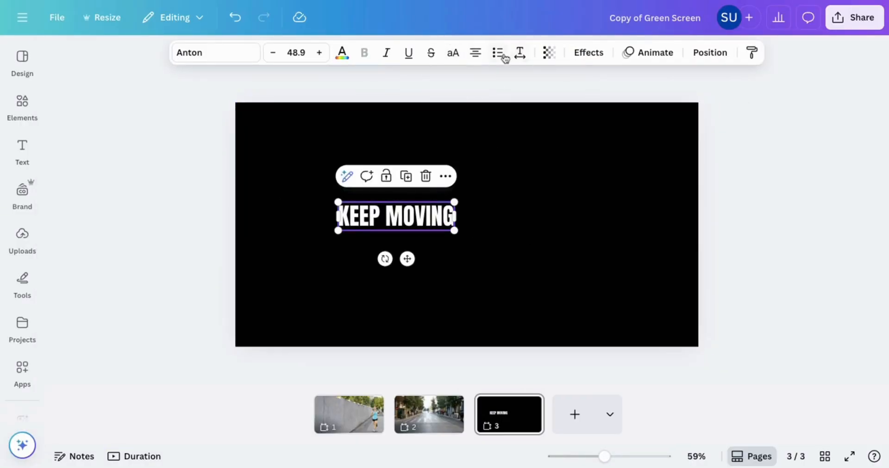
click(518, 52)
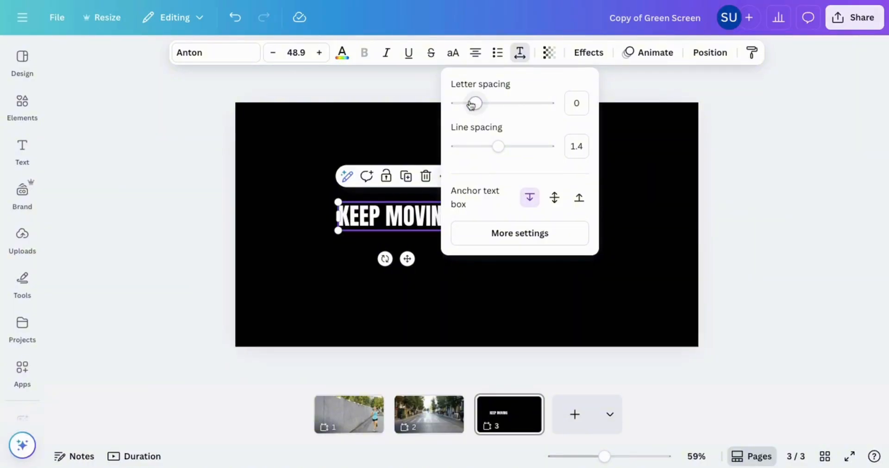
drag(472, 103, 465, 102)
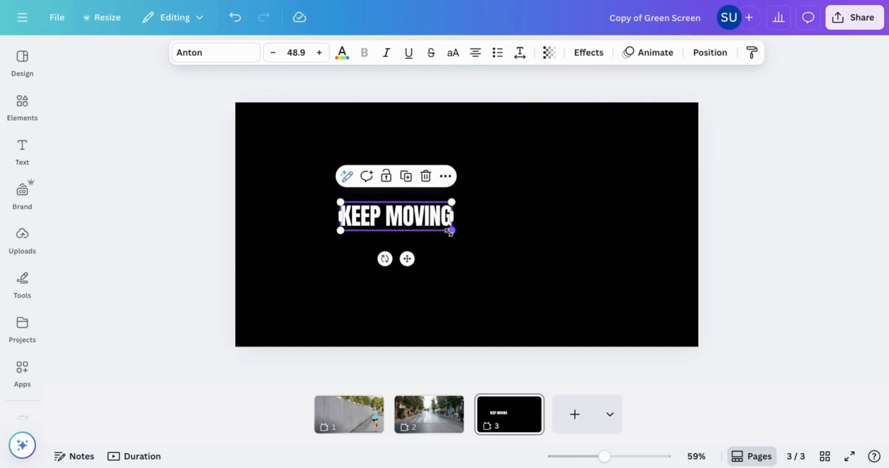
drag(453, 231, 692, 292)
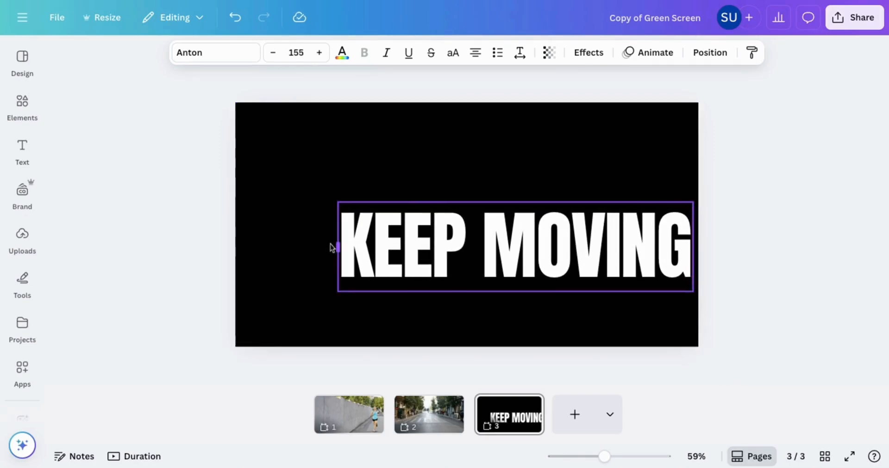
click(504, 247)
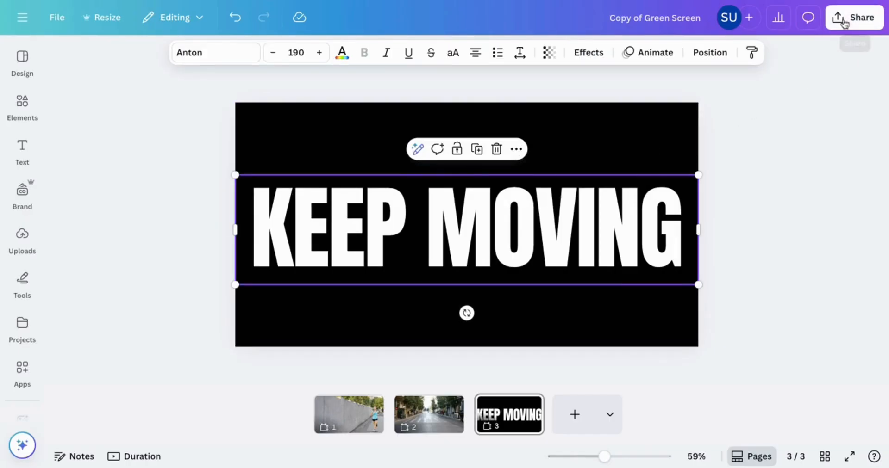
Download page 3 as a PNG with transparent background via Share > Download.
click(856, 17)
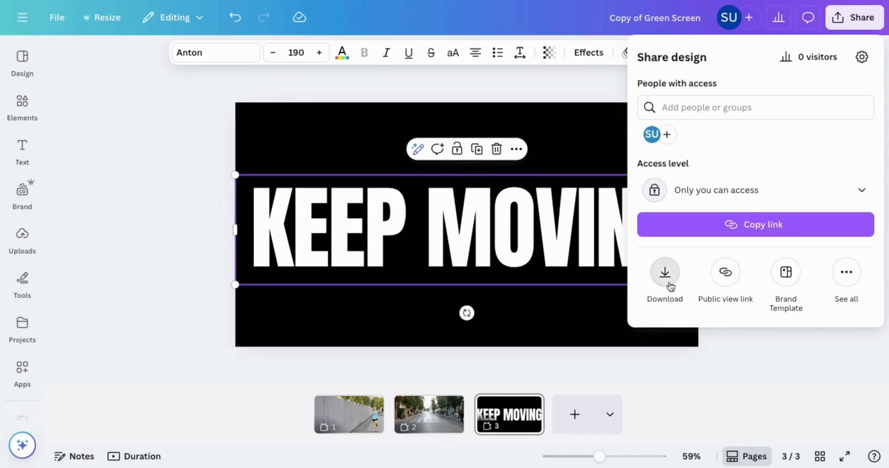
click(664, 272)
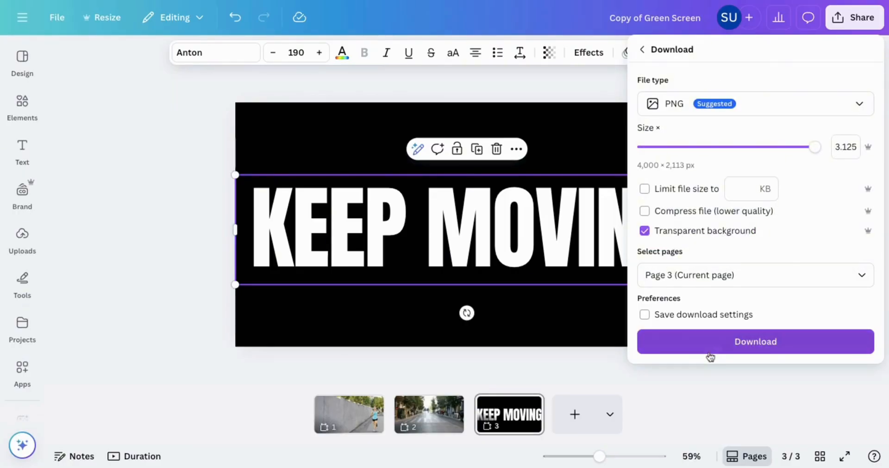
click(755, 342)
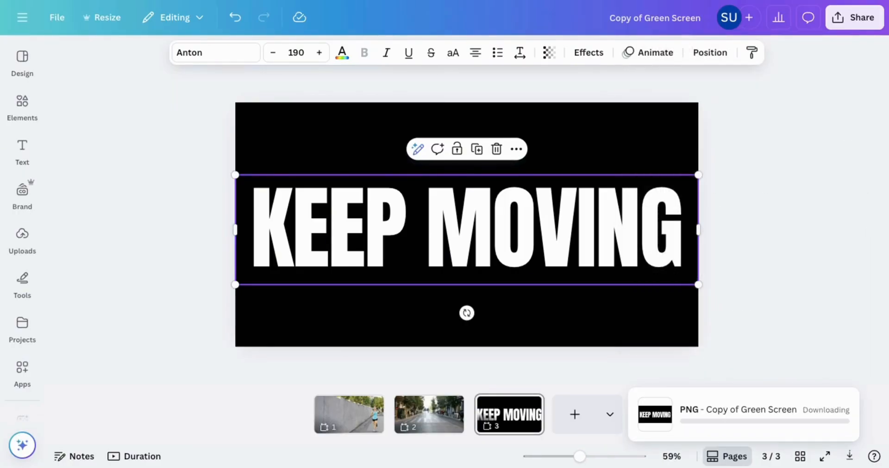
click(21, 367)
text(t)
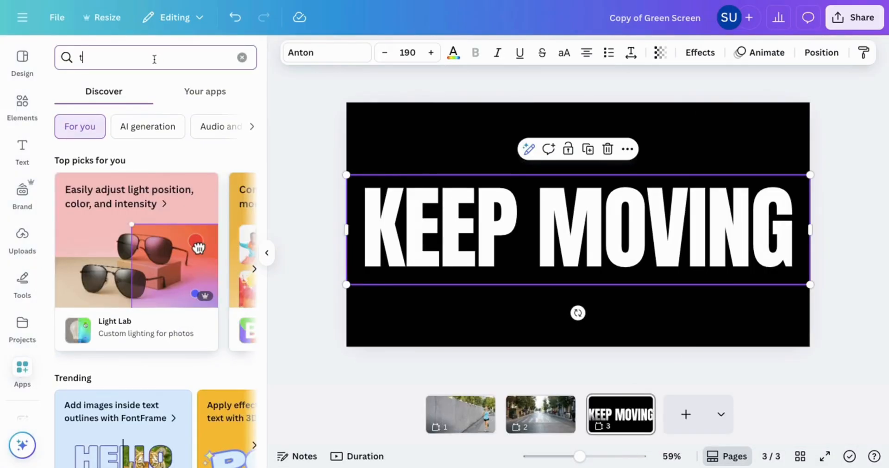
Search the apps library for 'trans' to find Transform Image.
text(rans)
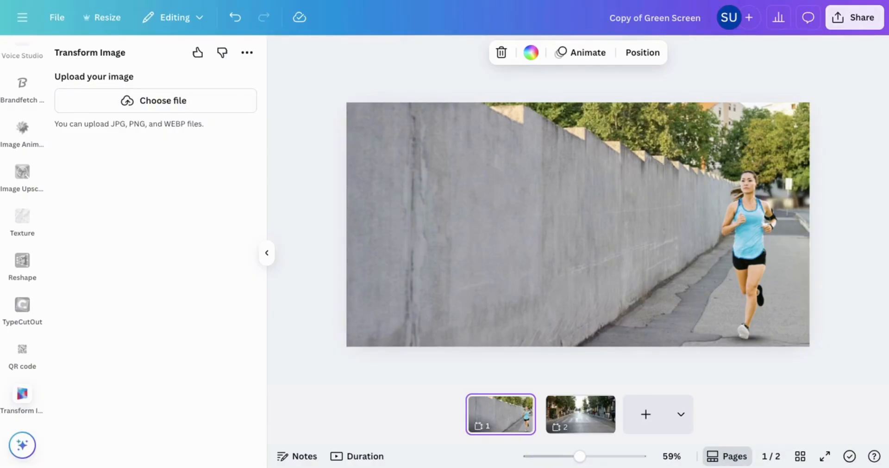
Upload the KEEP MOVING PNG, tilt its perspective to the wall, and add it to the wall photo.
click(156, 100)
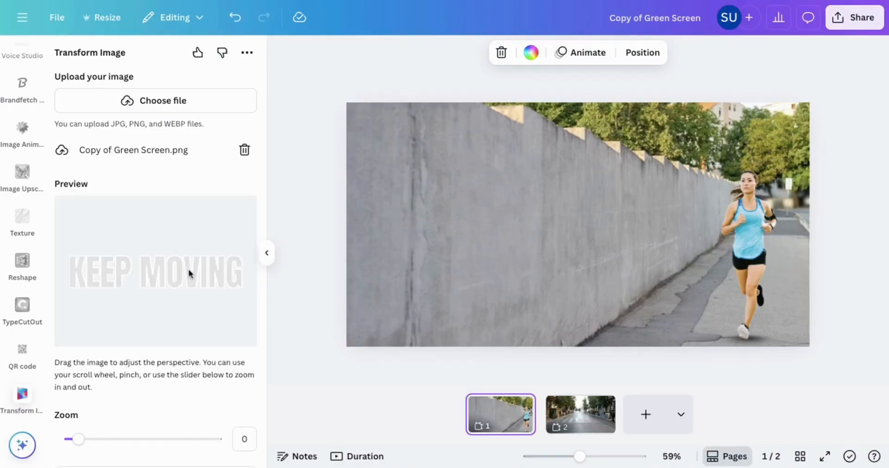
click(577, 224)
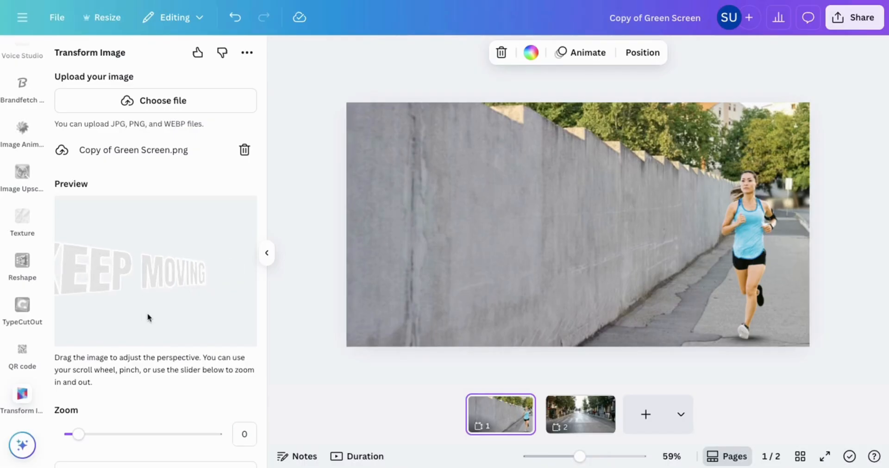
drag(78, 434, 71, 434)
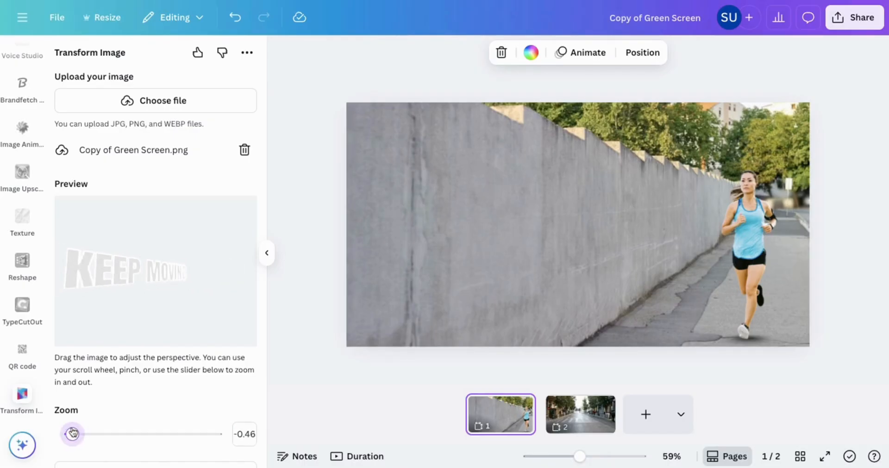
scroll(down, 3)
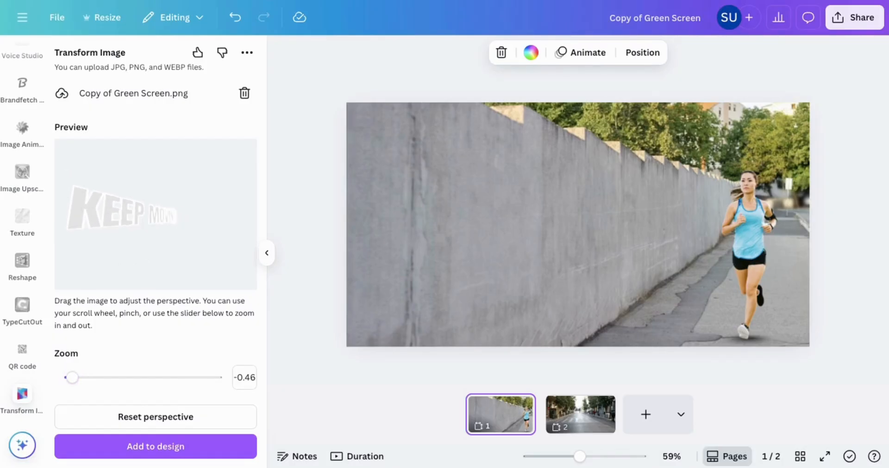
click(154, 446)
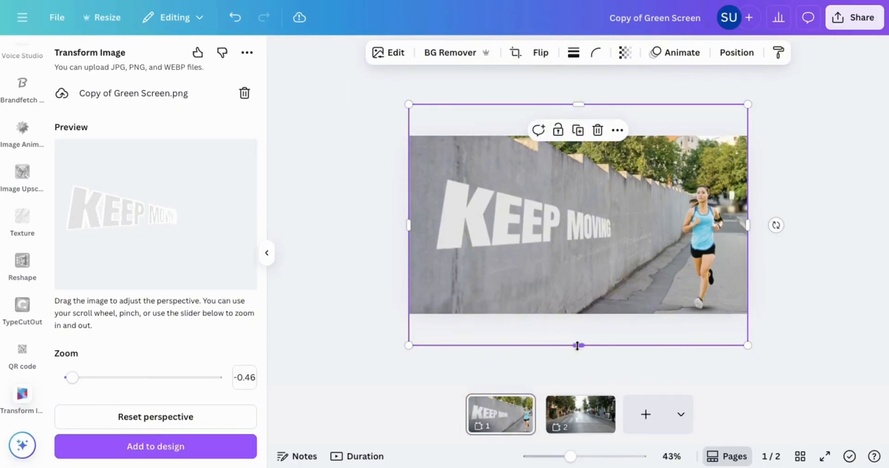
Fit the overlay's bottom and top edges to the wall photo's frame.
drag(576, 346, 577, 296)
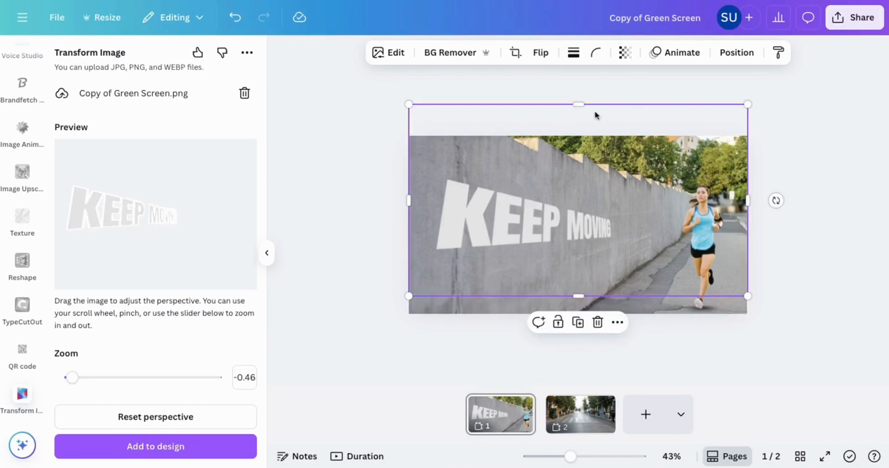
drag(577, 105, 578, 173)
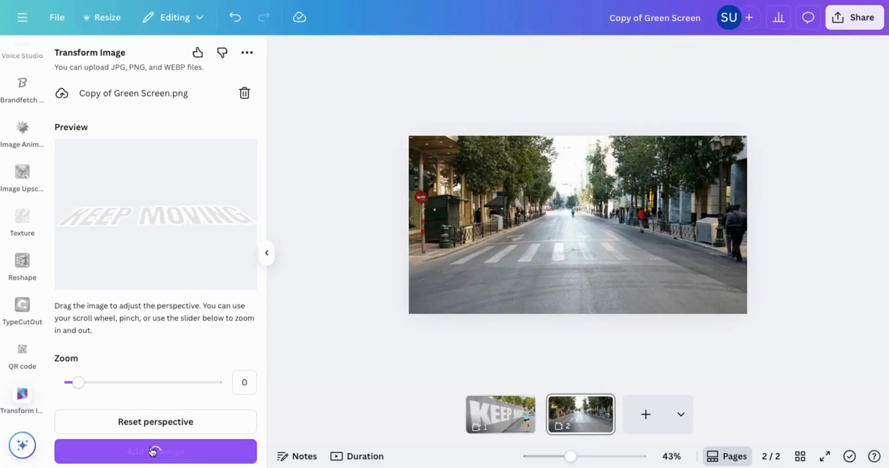
Add the flattened text to the street photo, fit its edges to the frame, and hide the panel.
click(155, 452)
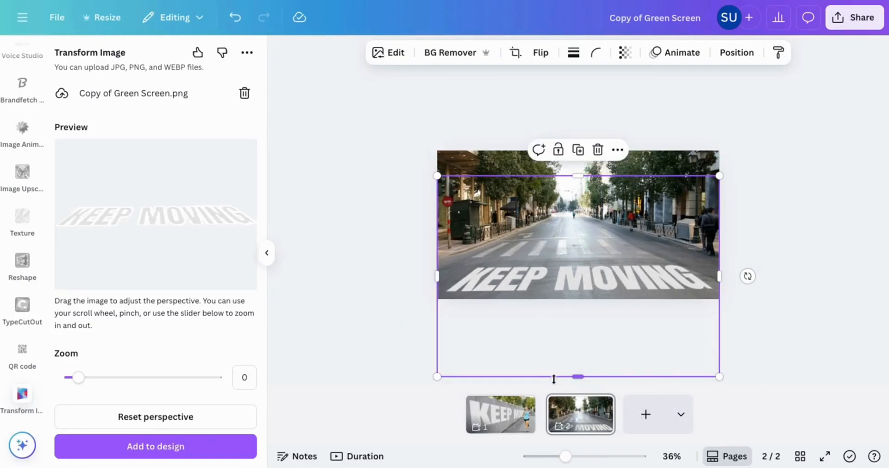
drag(553, 377, 553, 299)
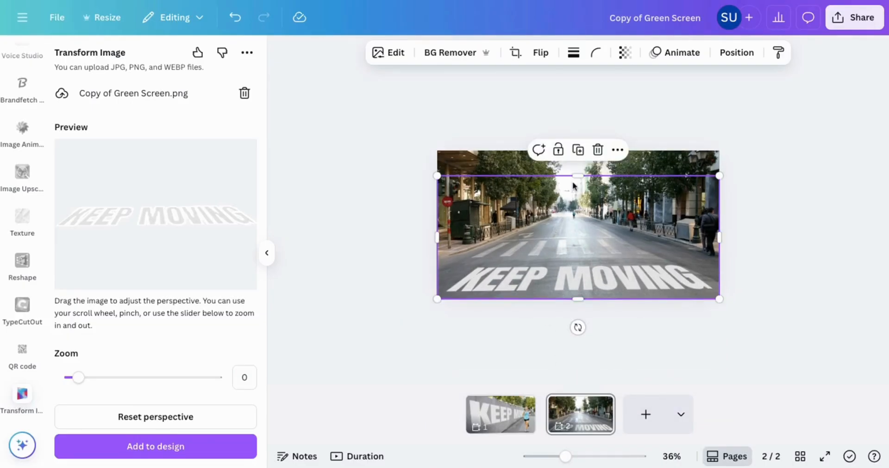
drag(577, 176, 589, 250)
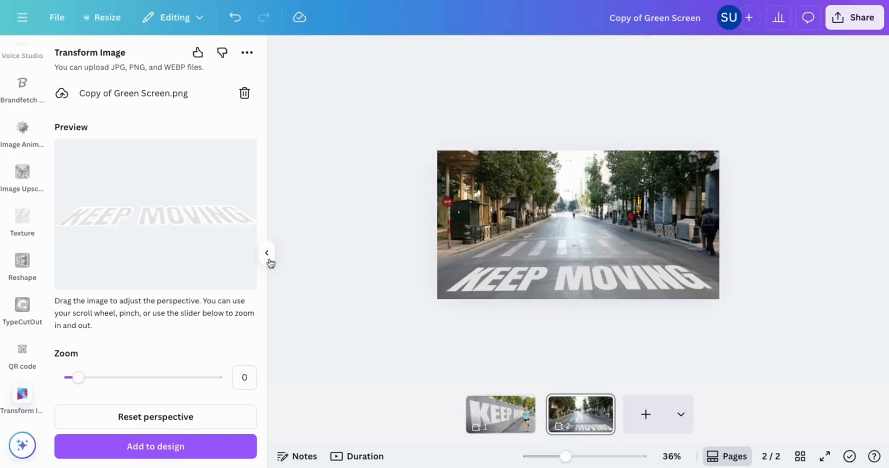
click(267, 253)
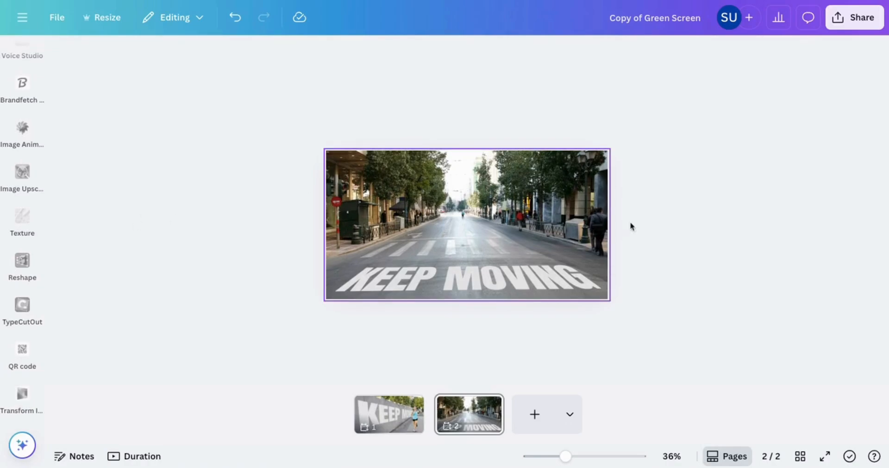
Present the street page full screen with KEEP MOVING across the road.
click(824, 457)
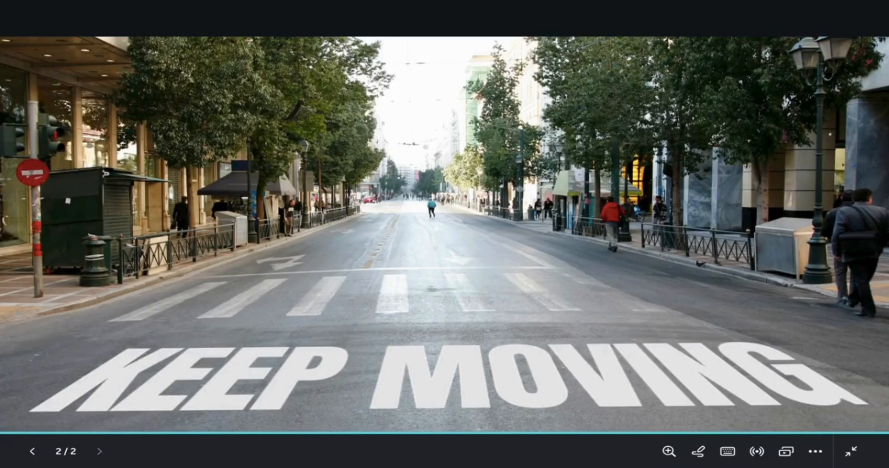